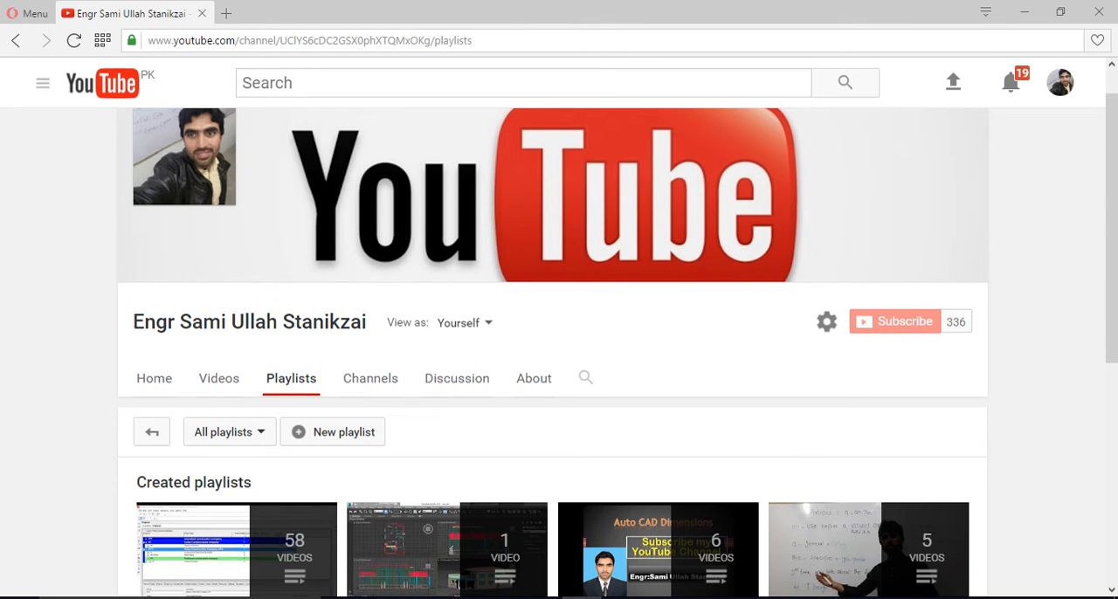
# - Scroll through the Excel profile data listing stations 0 to 500 with elevations
pyautogui.scroll(-3)
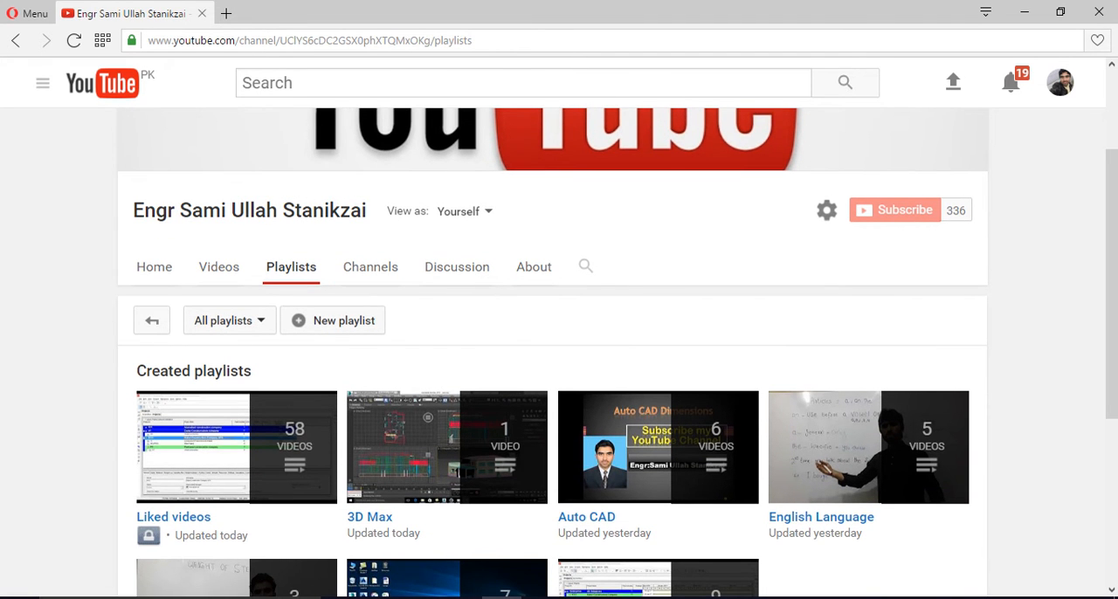
pyautogui.scroll(-3)
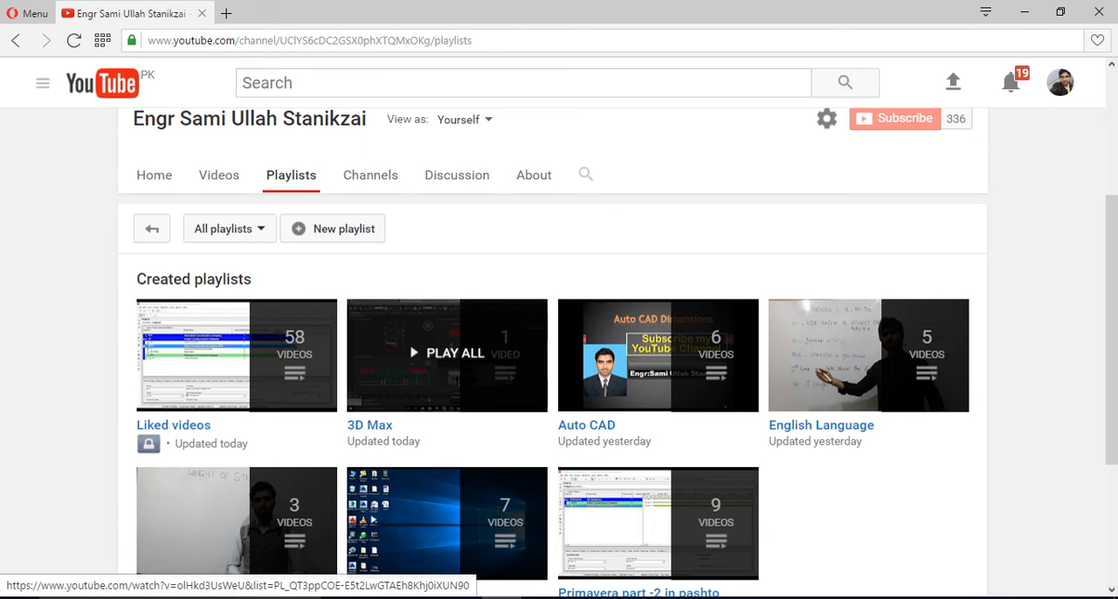
pyautogui.scroll(-3)
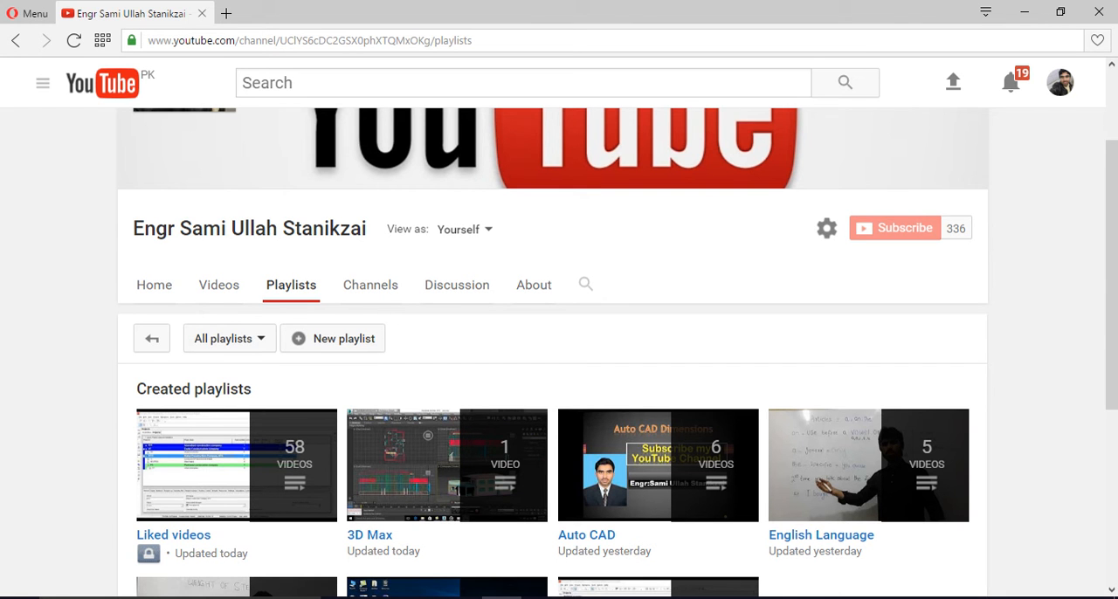
pyautogui.scroll(-3)
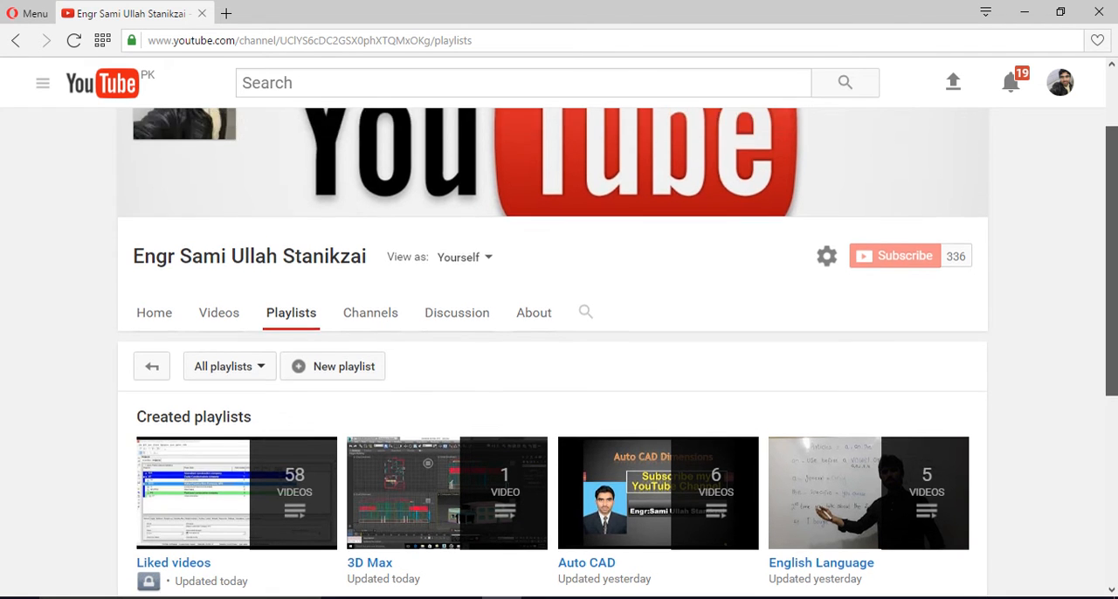
pyautogui.scroll(-3)
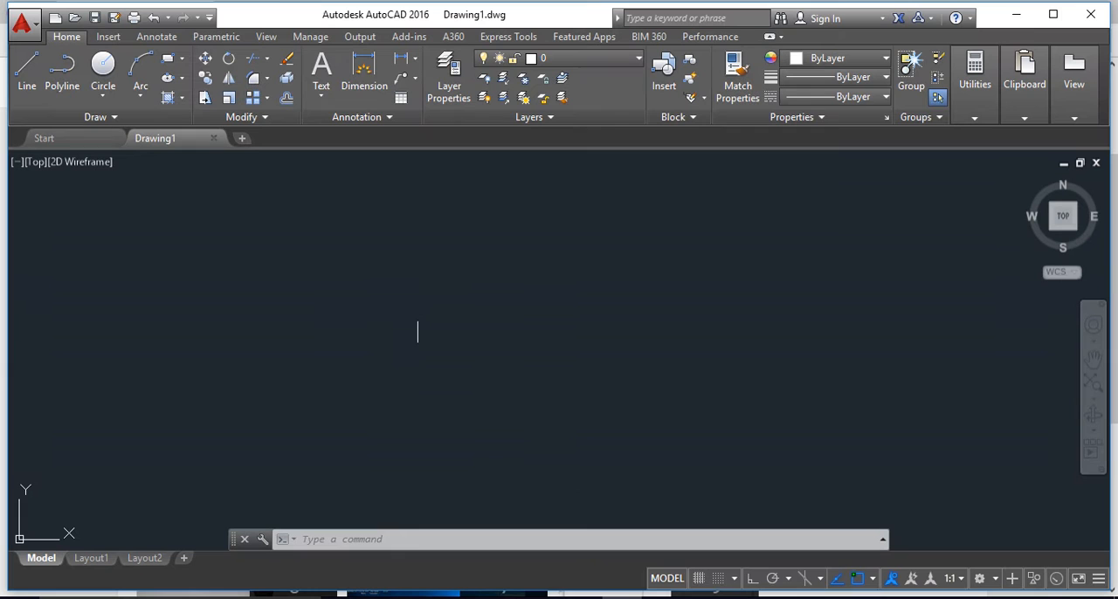
pyautogui.moveTo(420, 317)
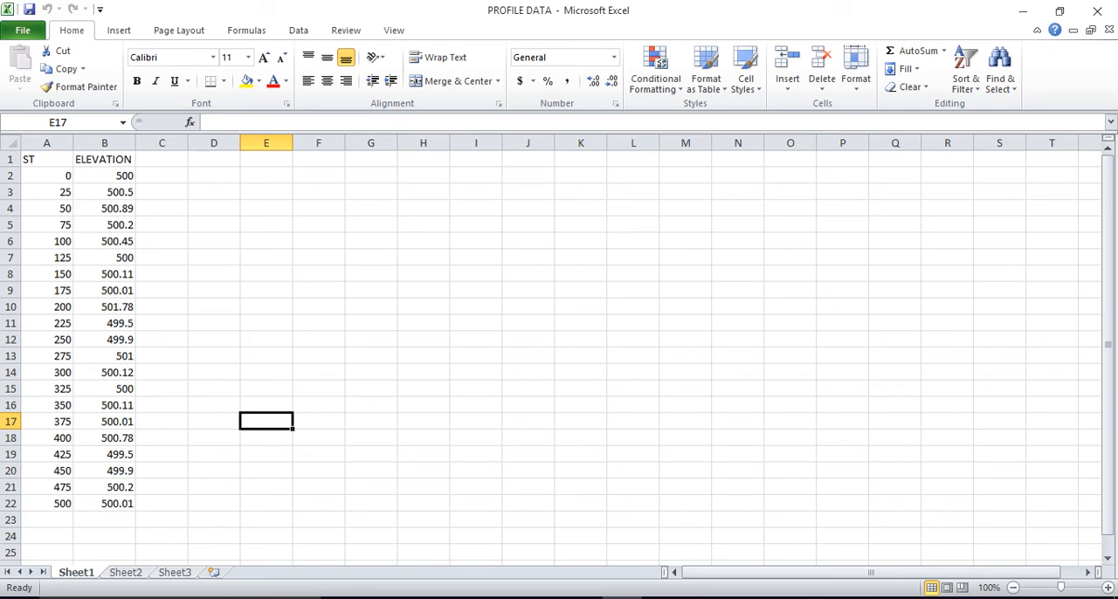
# - Review cells A3, A2 and B2, select elevations B2:B22, then minimize Excel
pyautogui.click(46, 176)
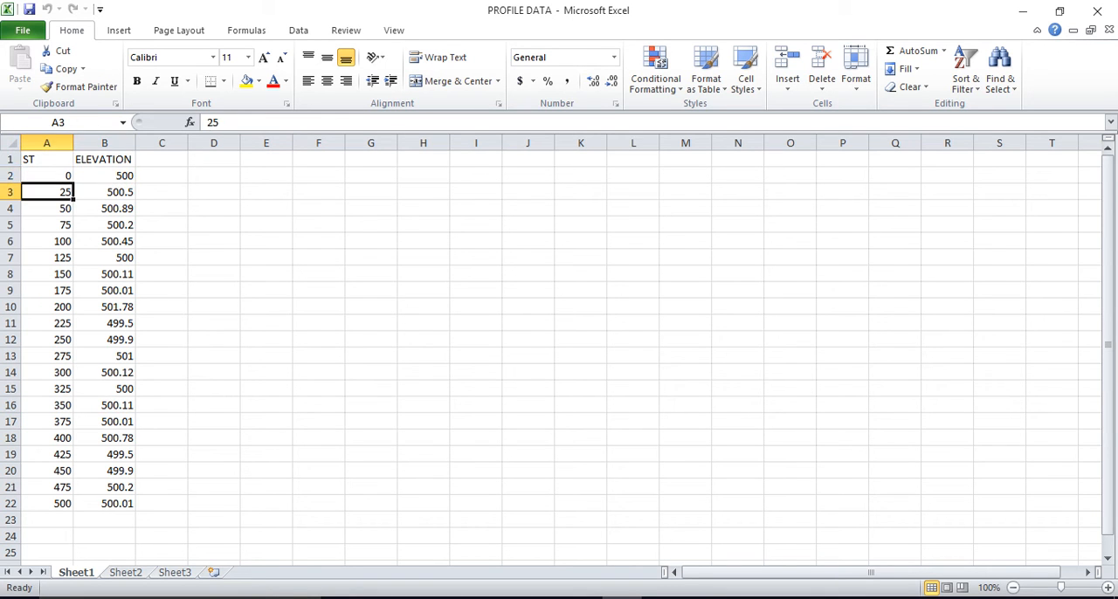
pyautogui.click(46, 176)
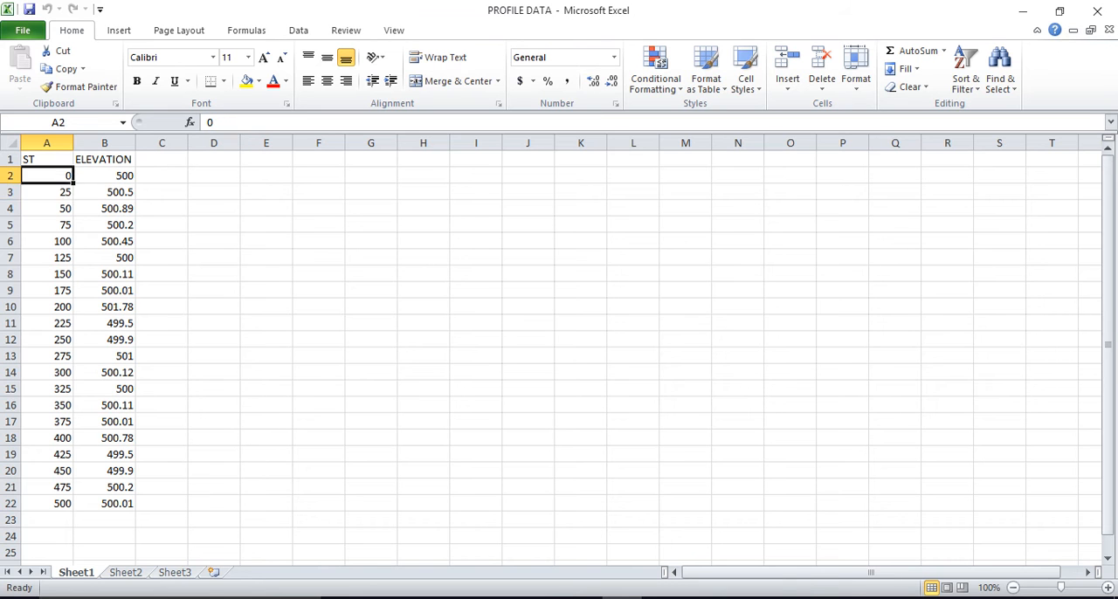
pyautogui.click(103, 176)
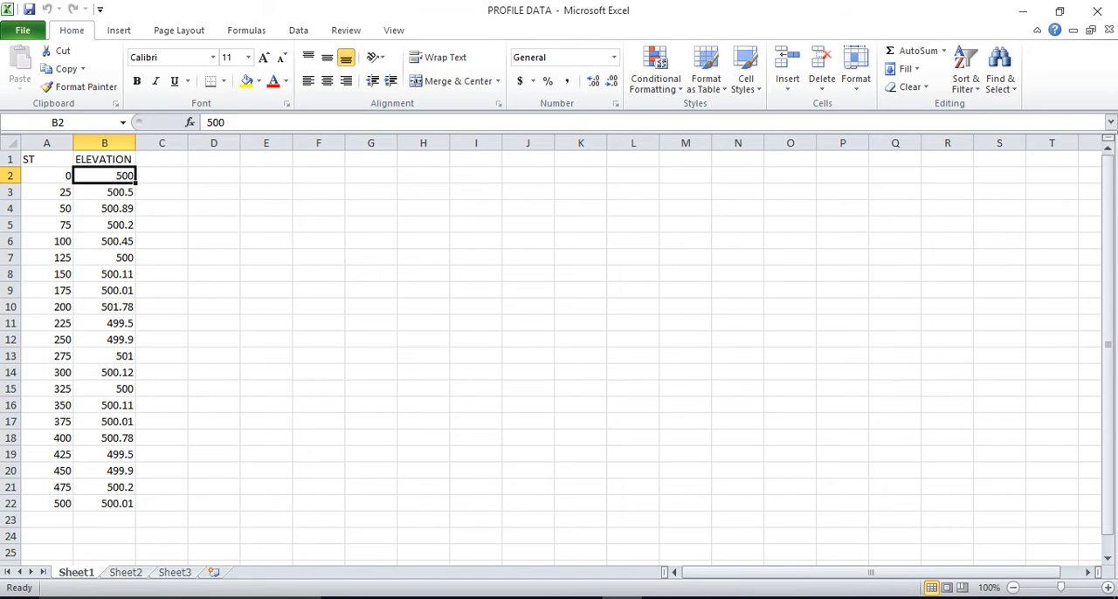
pyautogui.moveTo(104, 176); pyautogui.dragTo(104, 503)
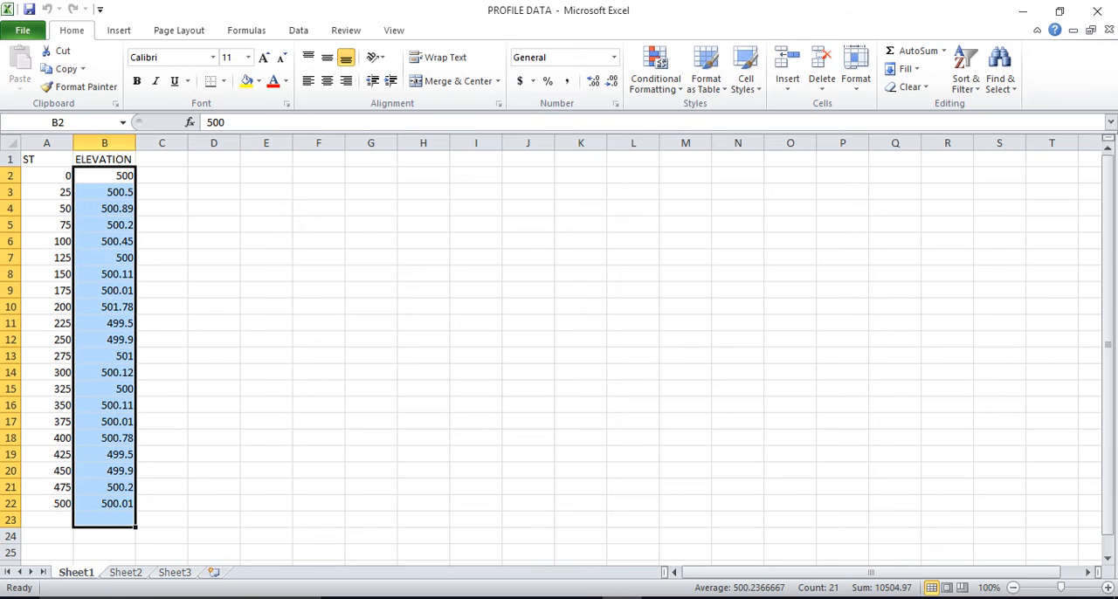
pyautogui.click(318, 323)
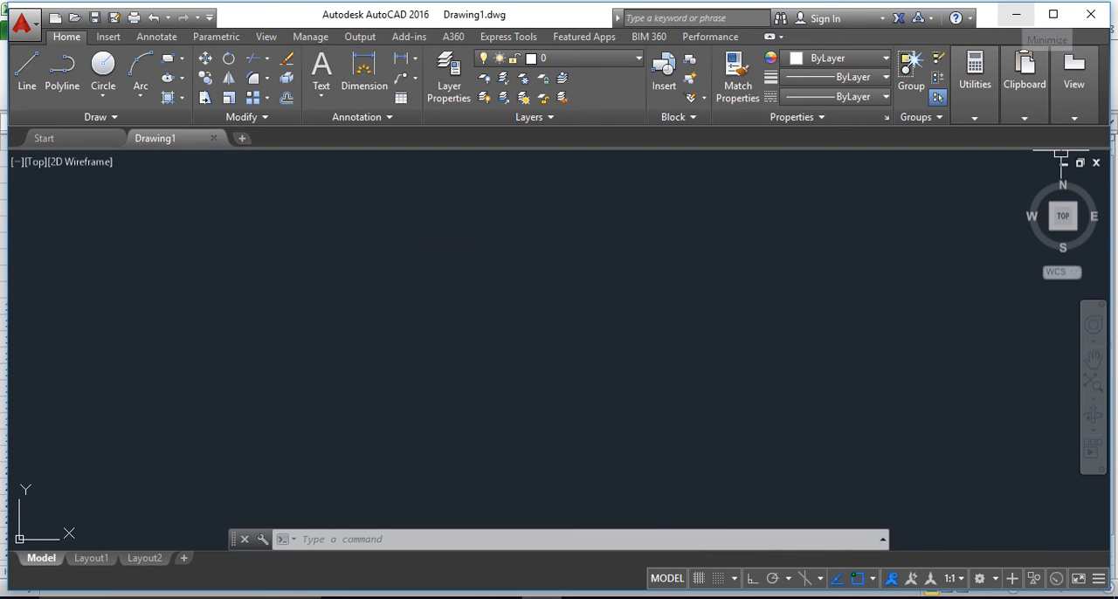
pyautogui.click(1016, 14)
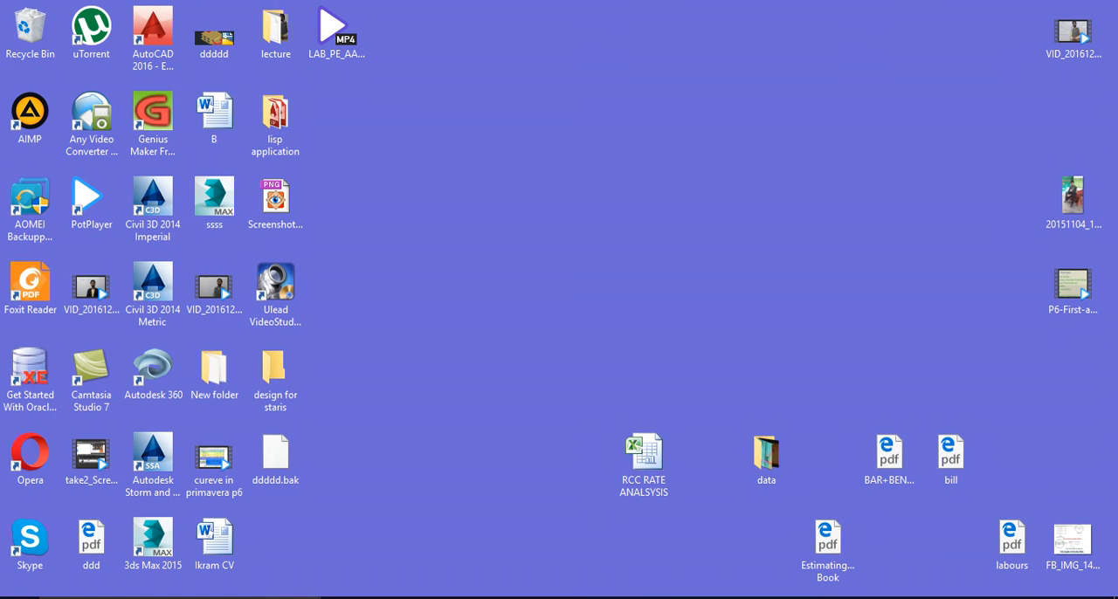
pyautogui.click(275, 123)
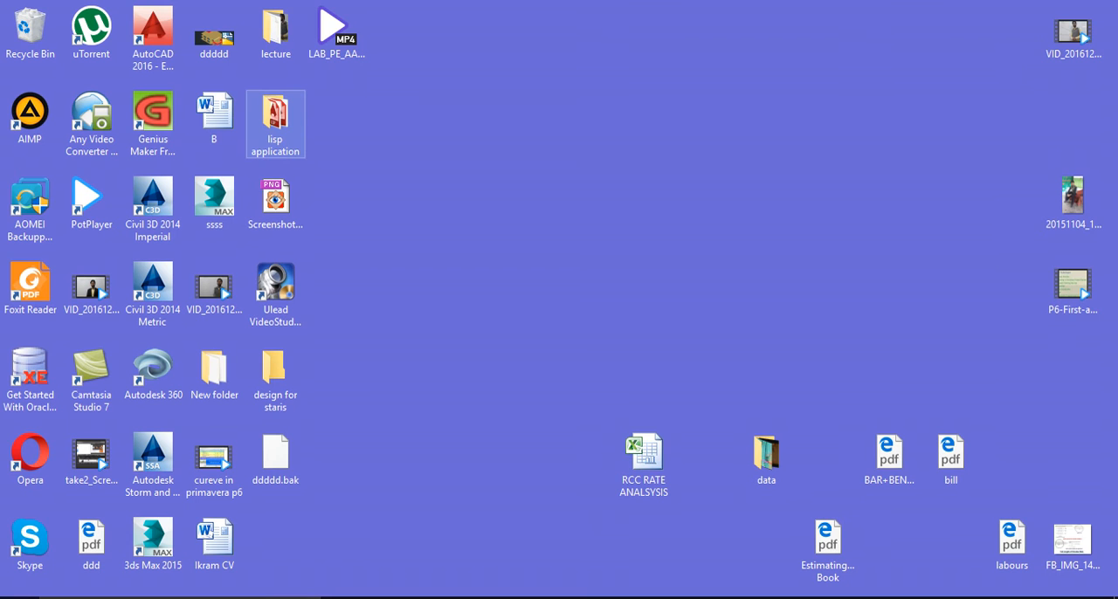
pyautogui.doubleClick(275, 124)
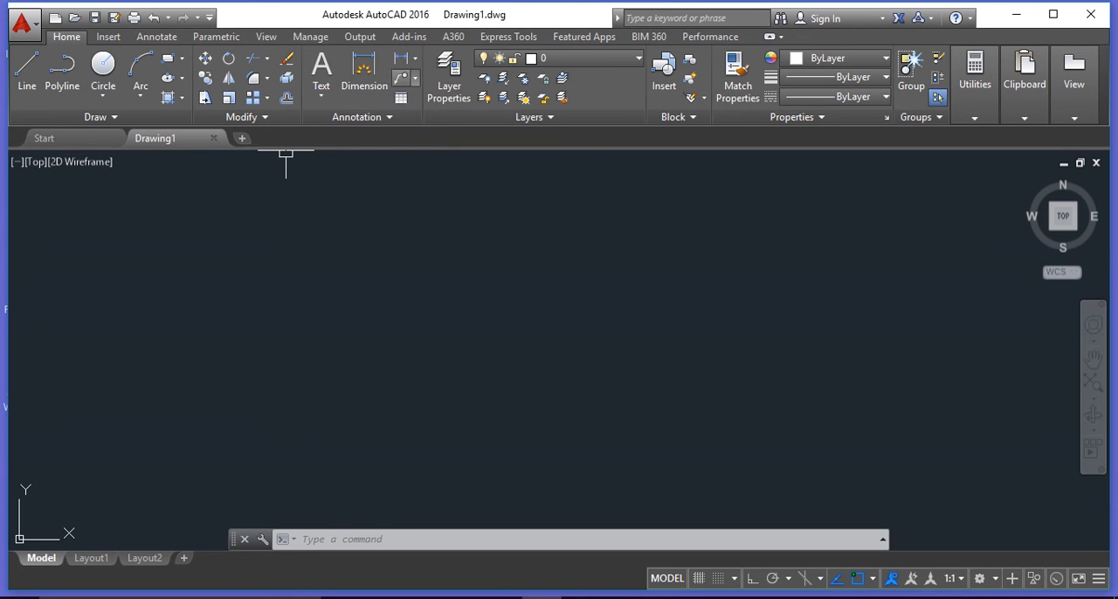
# - Switch from the Annotate ribbon tab to the Manage ribbon tab
pyautogui.click(156, 37)
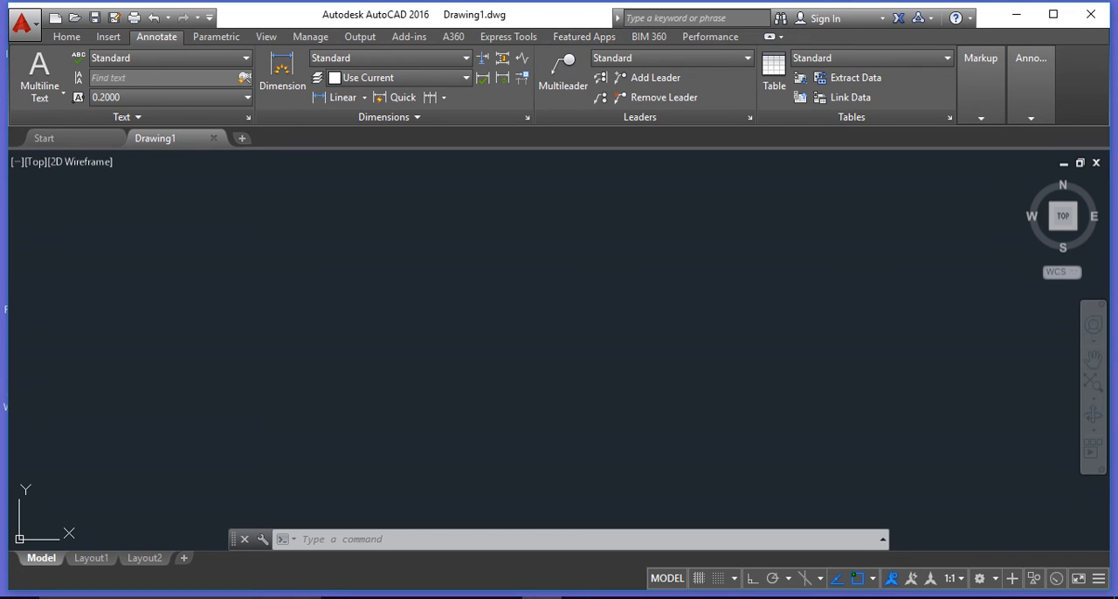
pyautogui.click(310, 36)
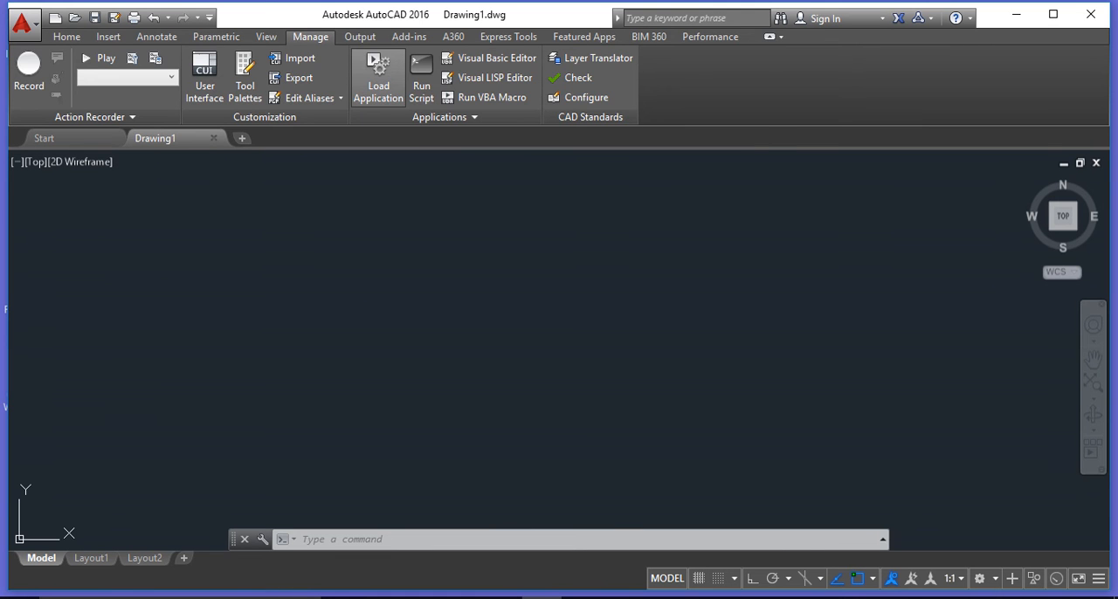
# - Load profiling10.lsp from the desktop lisp application folder, allowing the unsigned routine
pyautogui.click(378, 77)
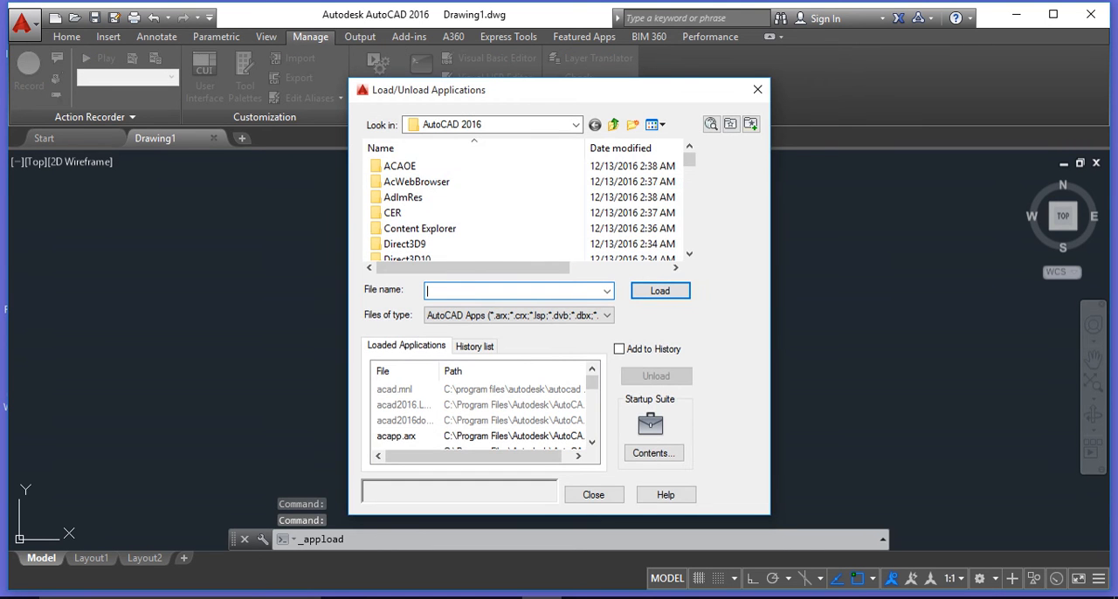
pyautogui.click(575, 124)
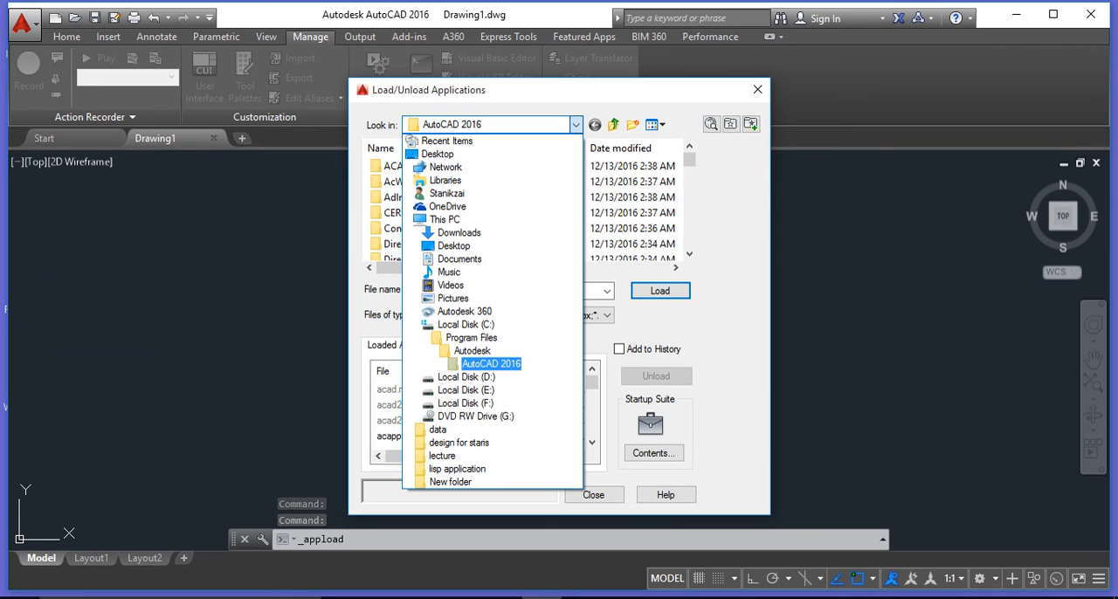
pyautogui.click(446, 180)
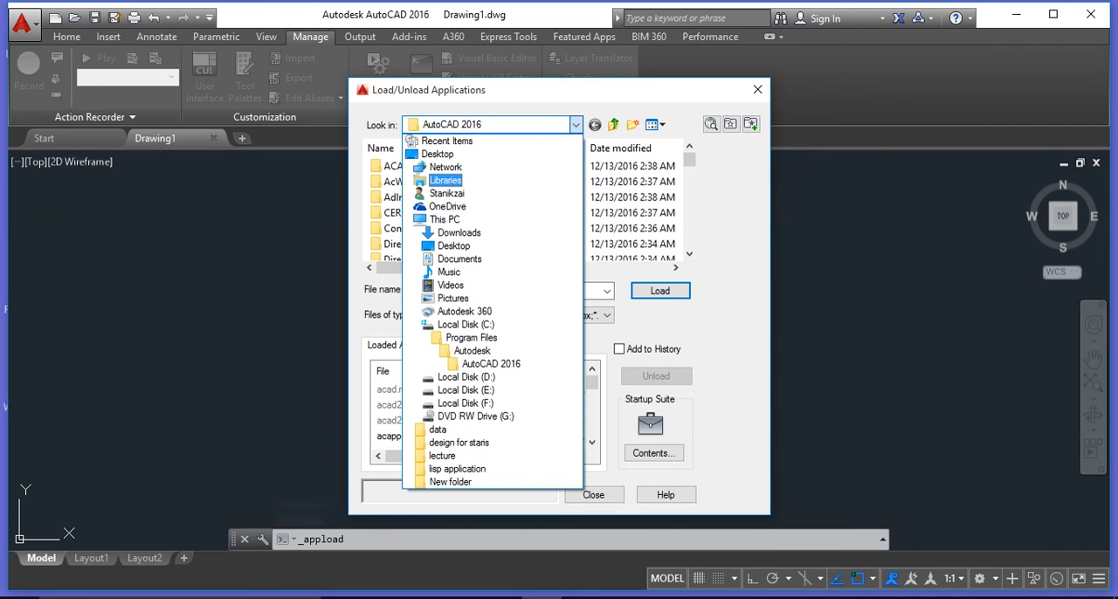
pyautogui.click(452, 245)
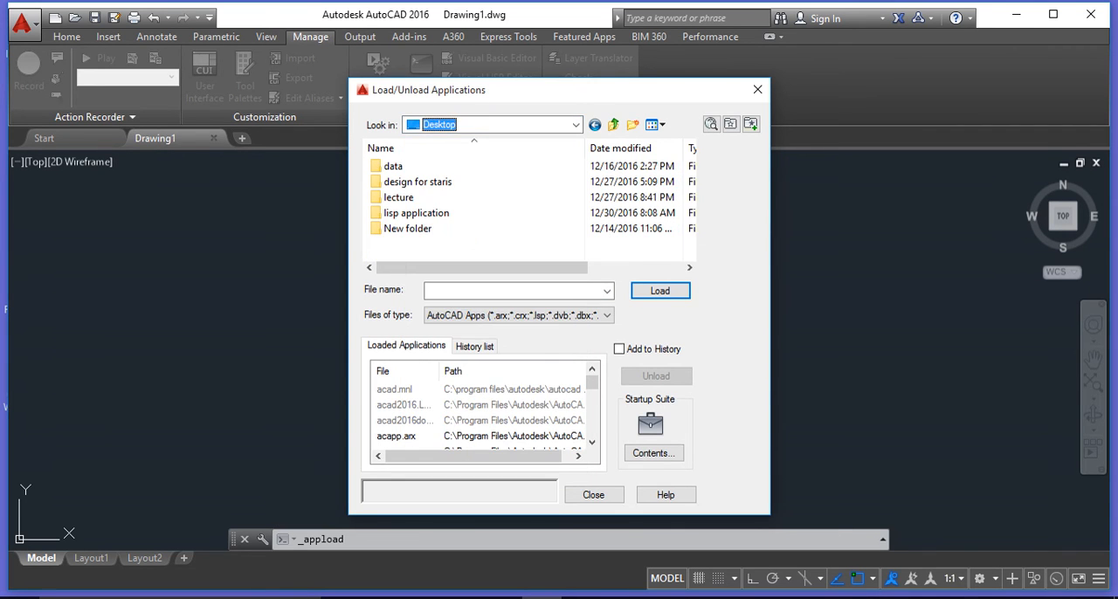
pyautogui.click(416, 213)
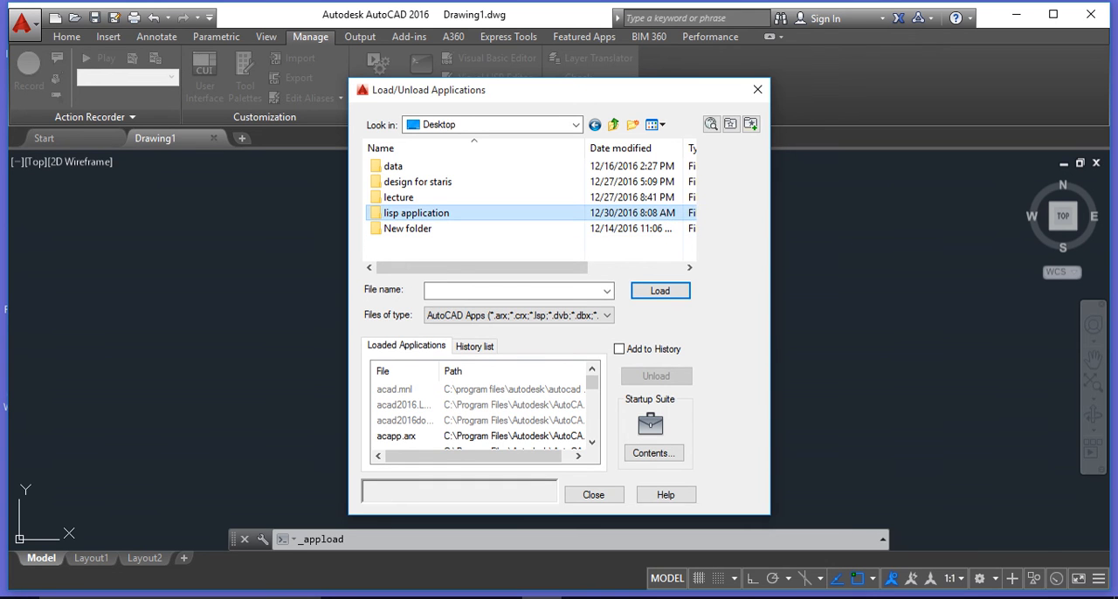
pyautogui.doubleClick(416, 212)
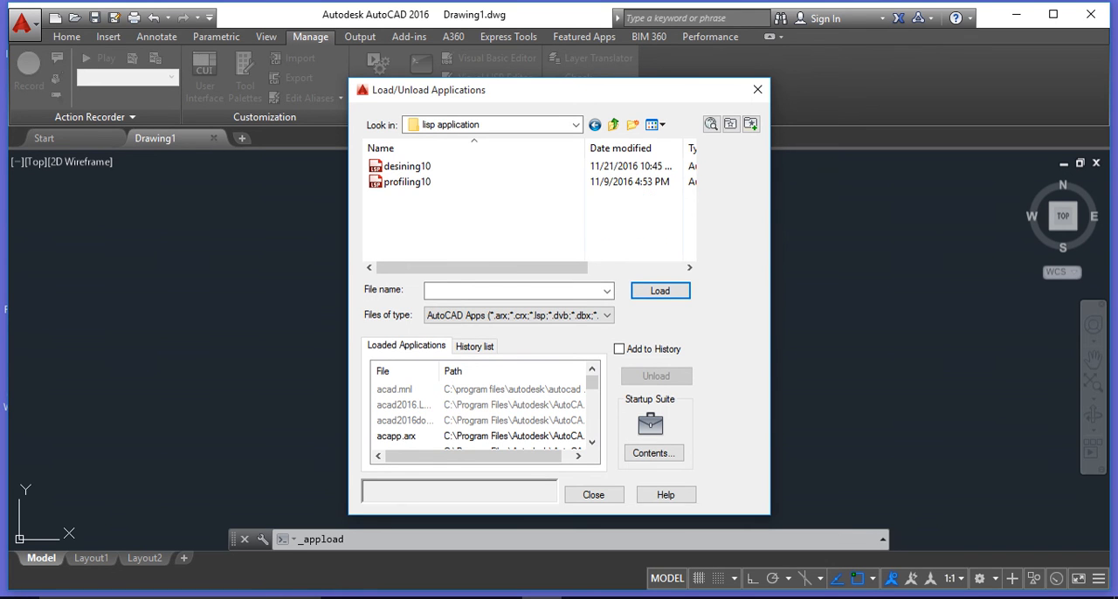
pyautogui.click(407, 182)
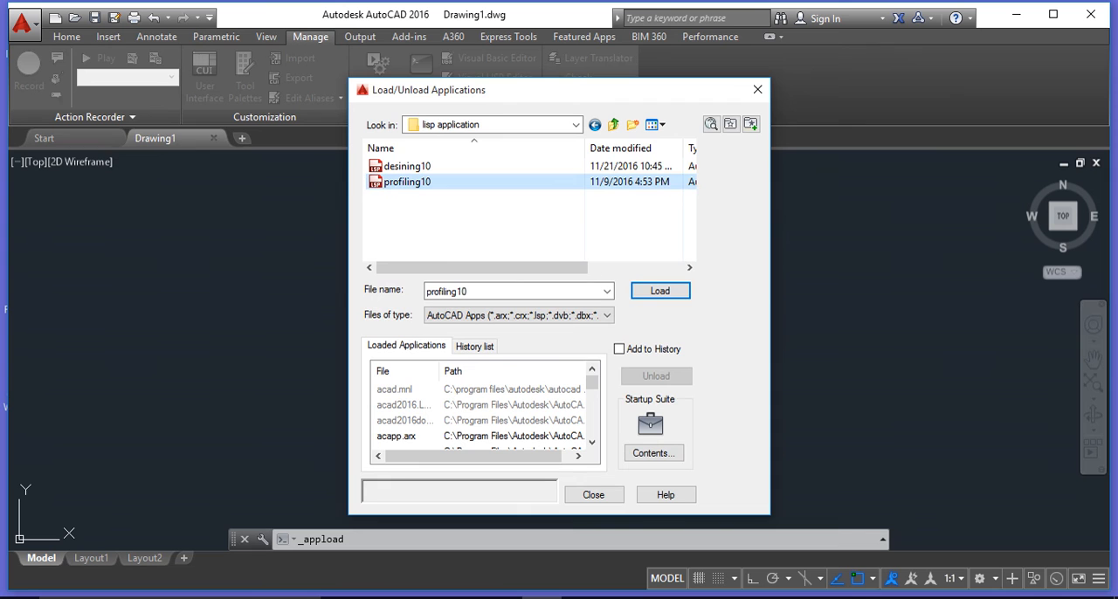
pyautogui.click(659, 290)
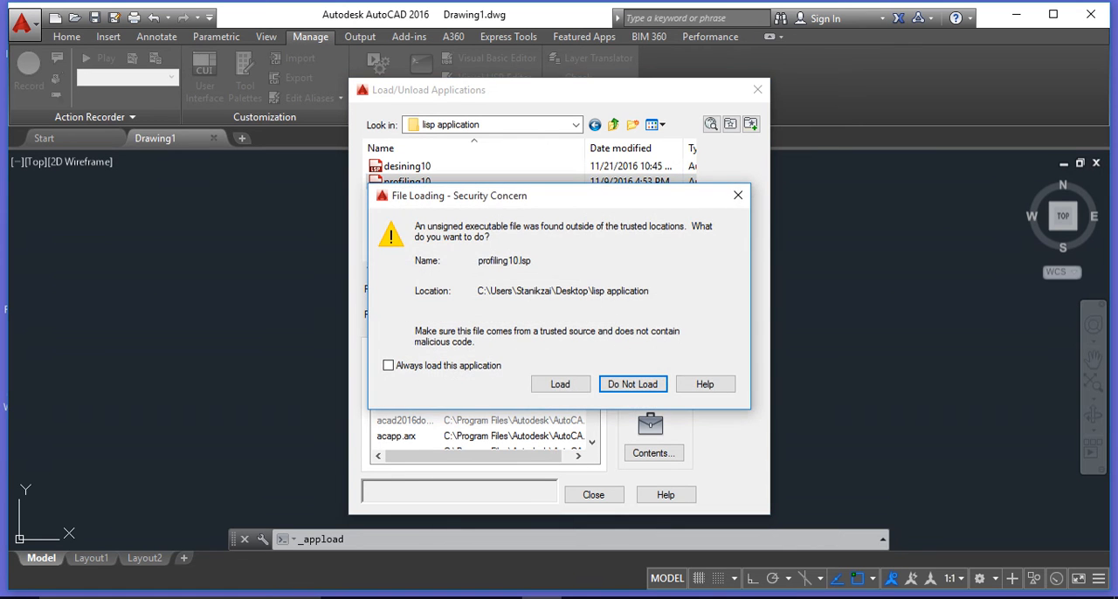
pyautogui.click(560, 383)
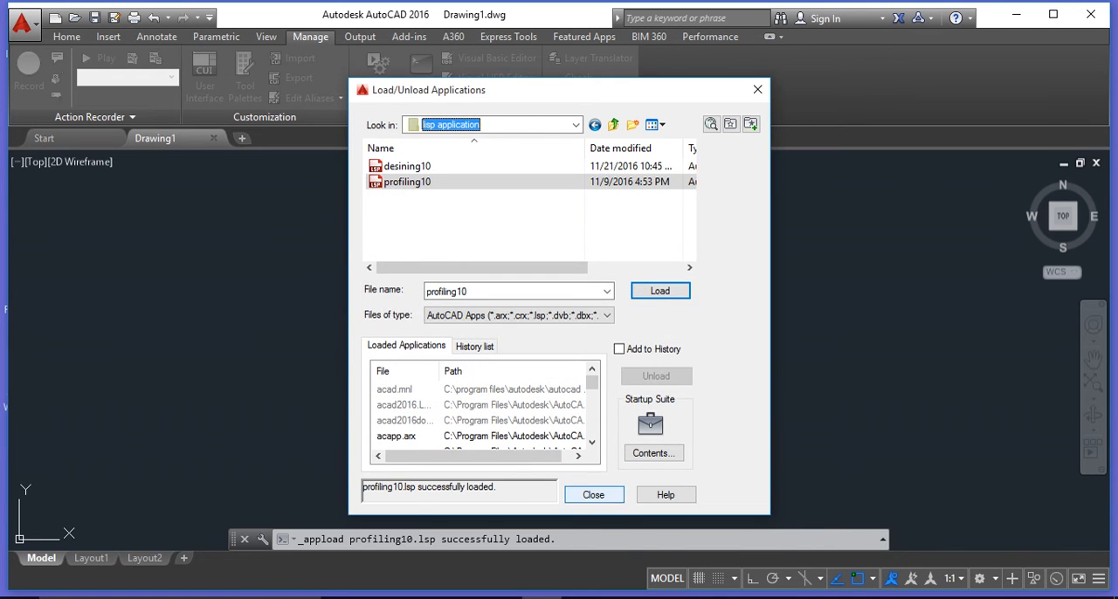
pyautogui.click(593, 494)
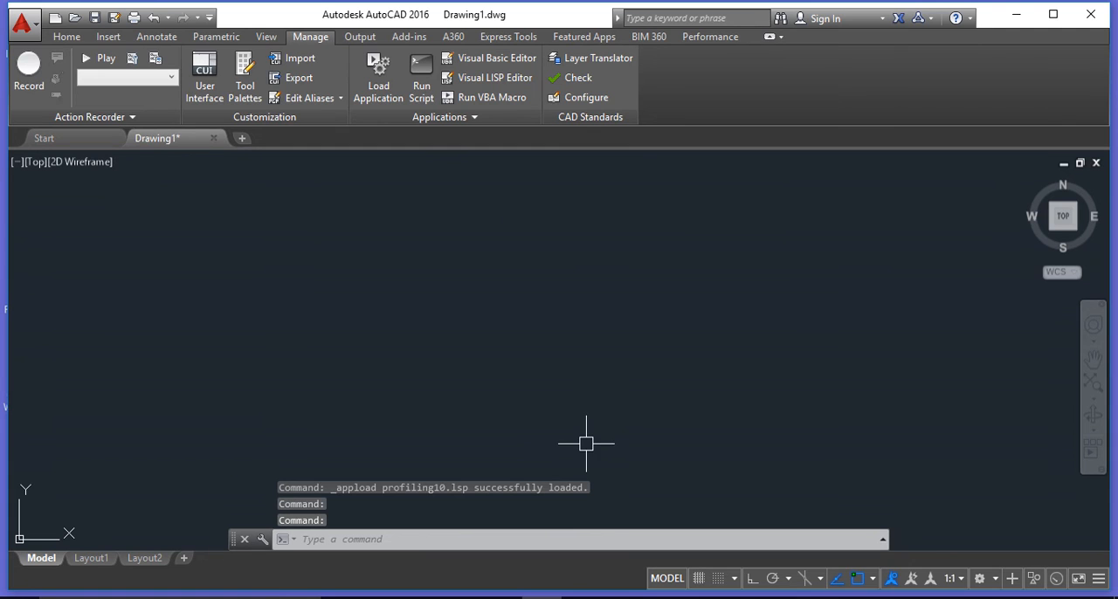
pyautogui.moveTo(562, 500)
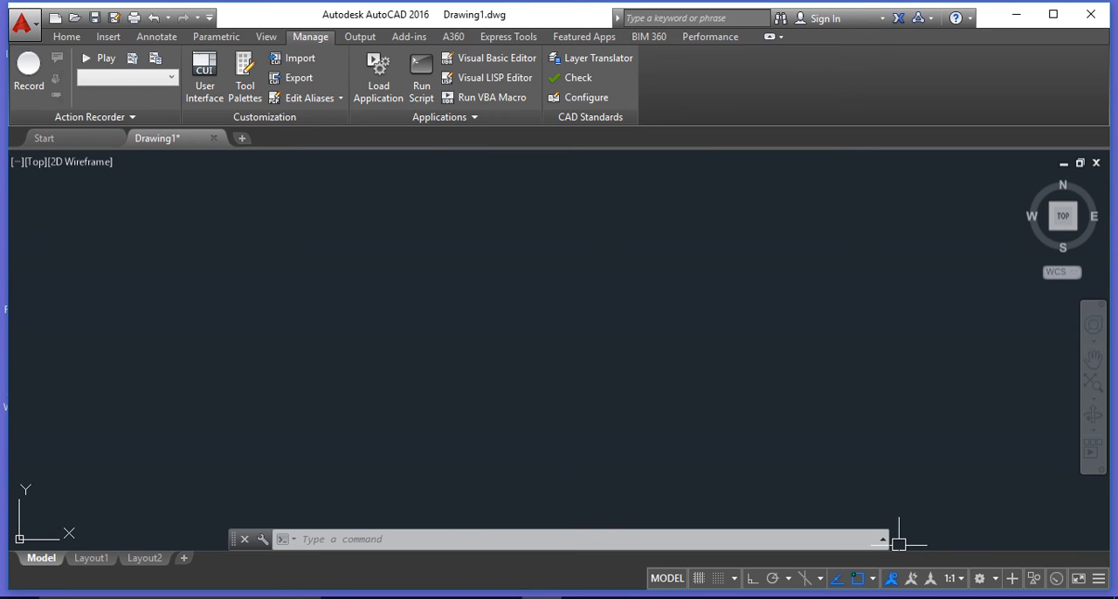
pyautogui.moveTo(437, 318)
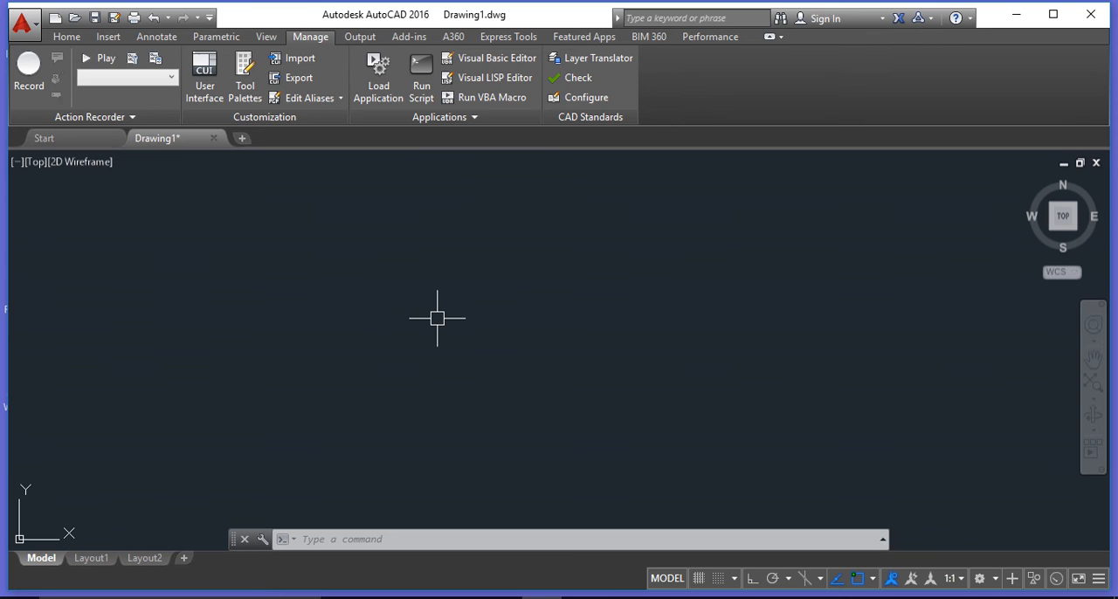
# - Run the PRO profiling command and enter 0 as the first station
pyautogui.write('p')
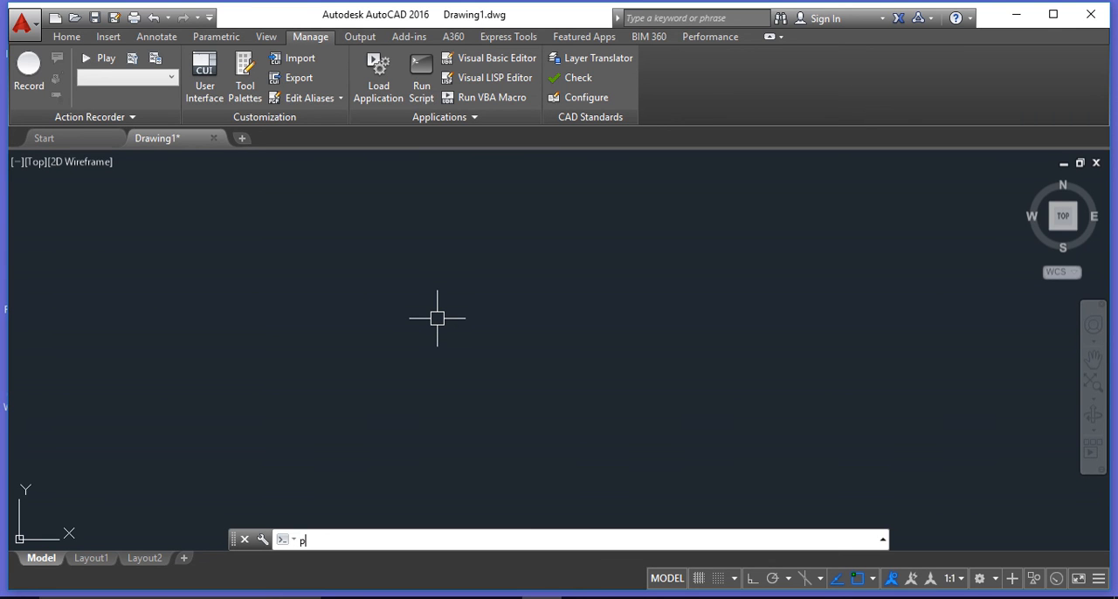
pyautogui.write('RO')
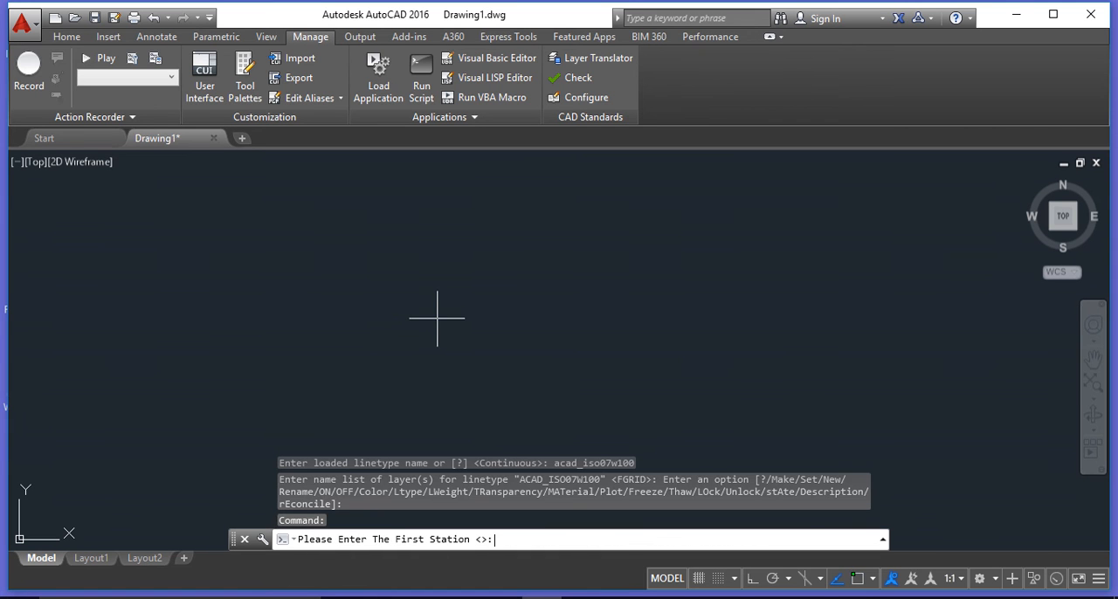
pyautogui.moveTo(502, 524)
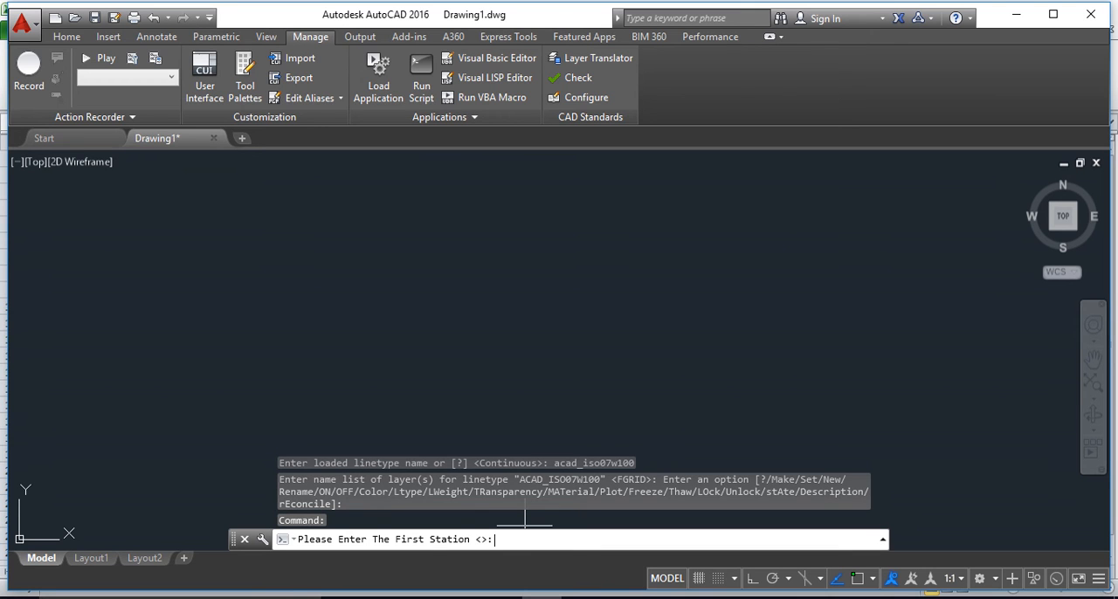
pyautogui.write('0')
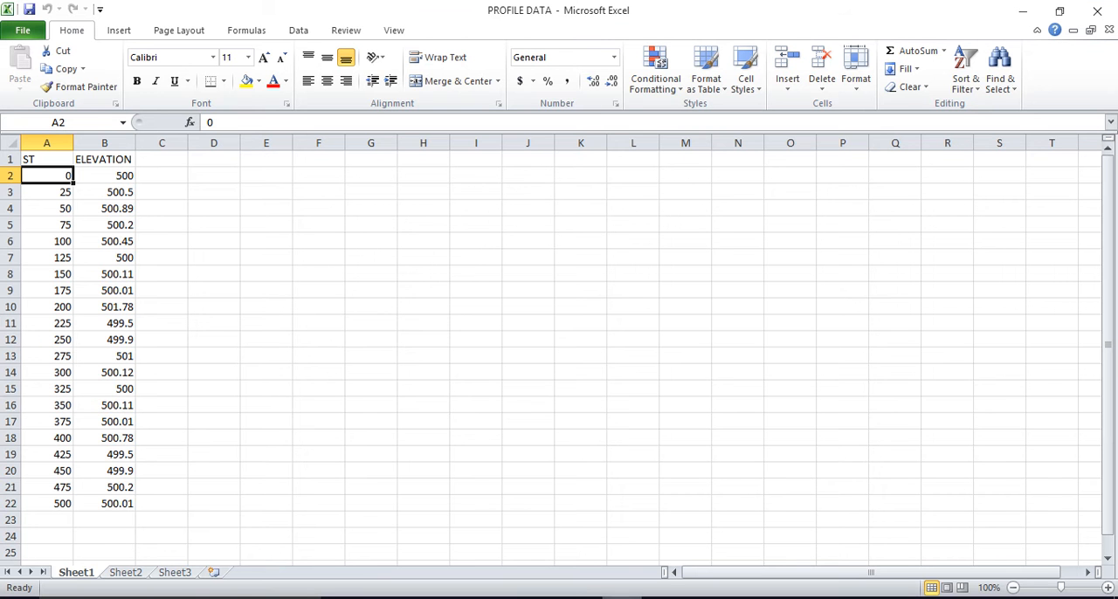
pyautogui.click(104, 176)
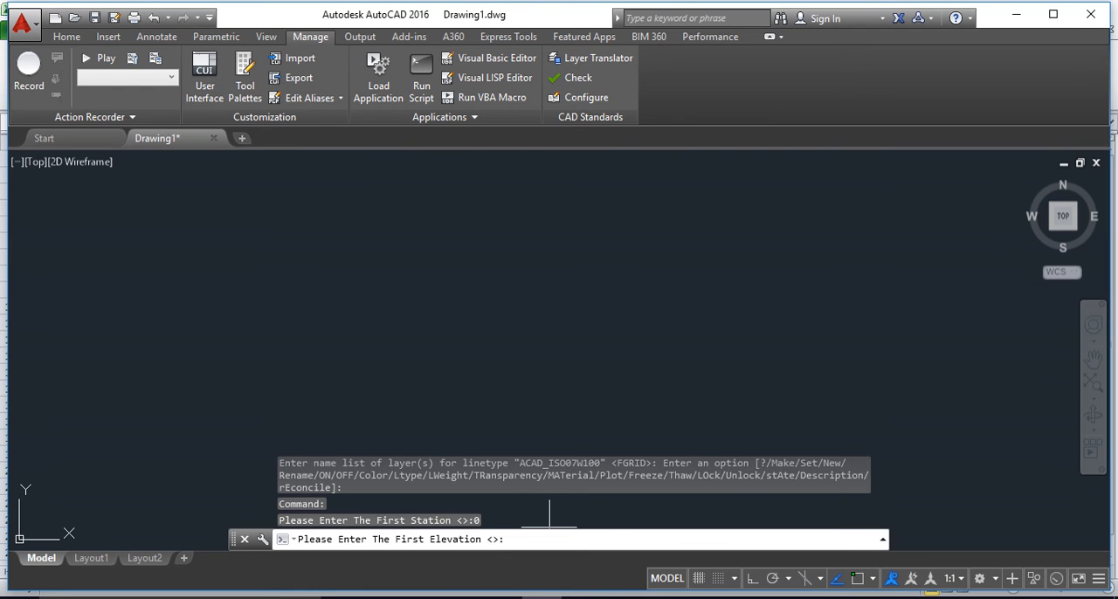
# - Enter 5 as the first elevation and 25 as the stationing distance
pyautogui.write('5')
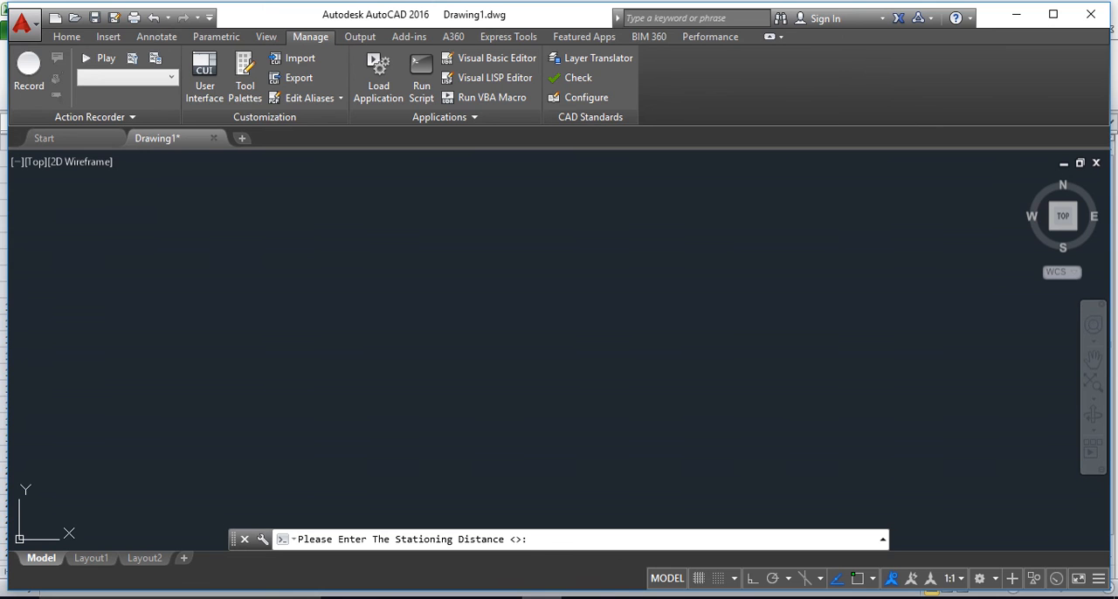
pyautogui.write('25')
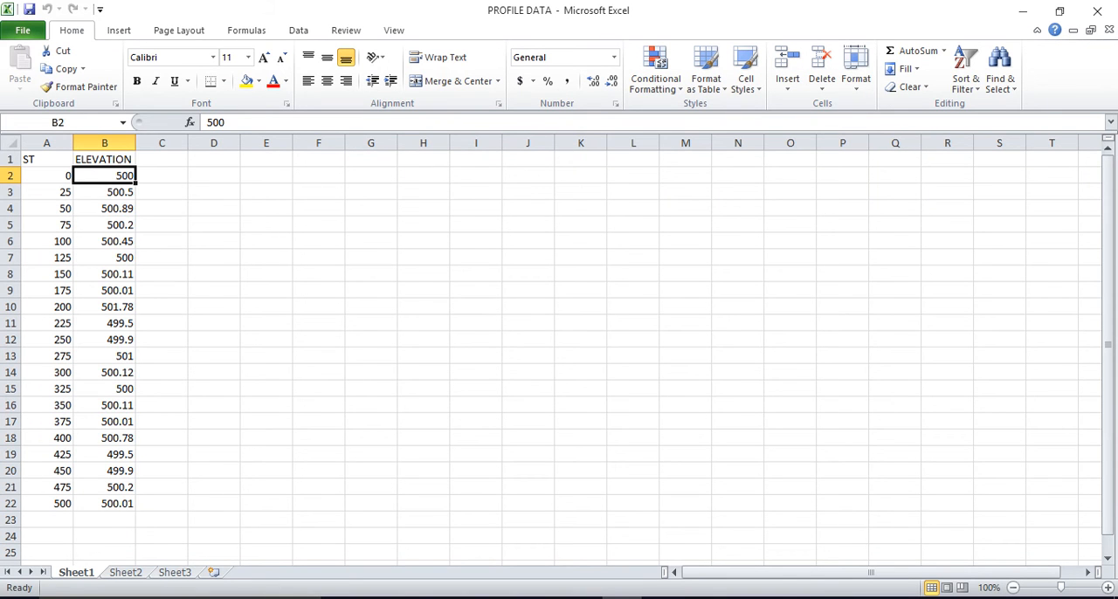
# - Select the elevation cells down column B from B2
pyautogui.moveTo(105, 176); pyautogui.dragTo(105, 503)
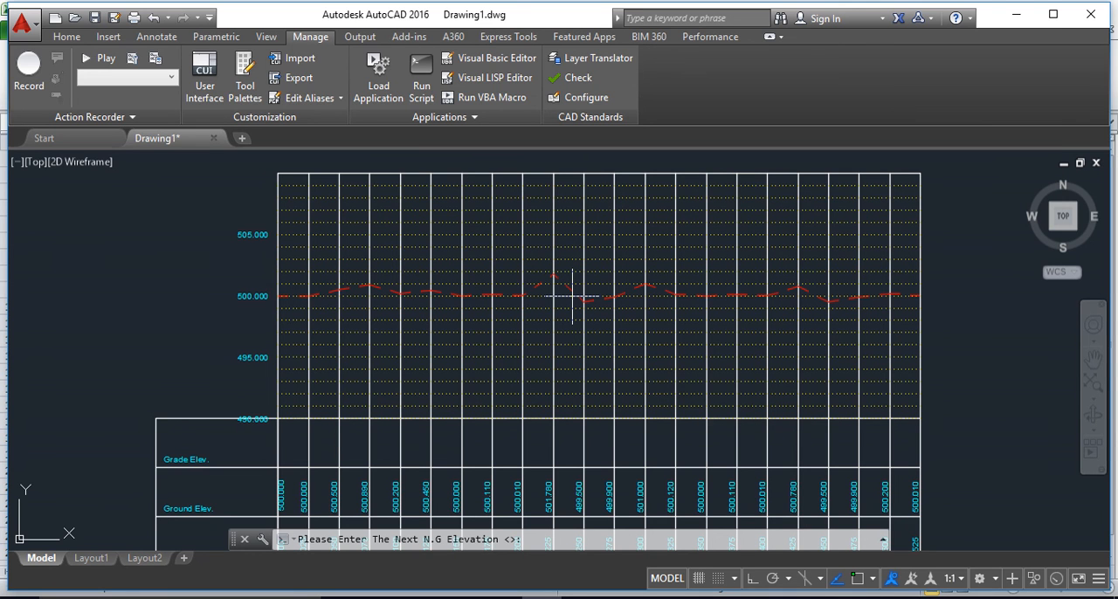
pyautogui.moveTo(654, 479)
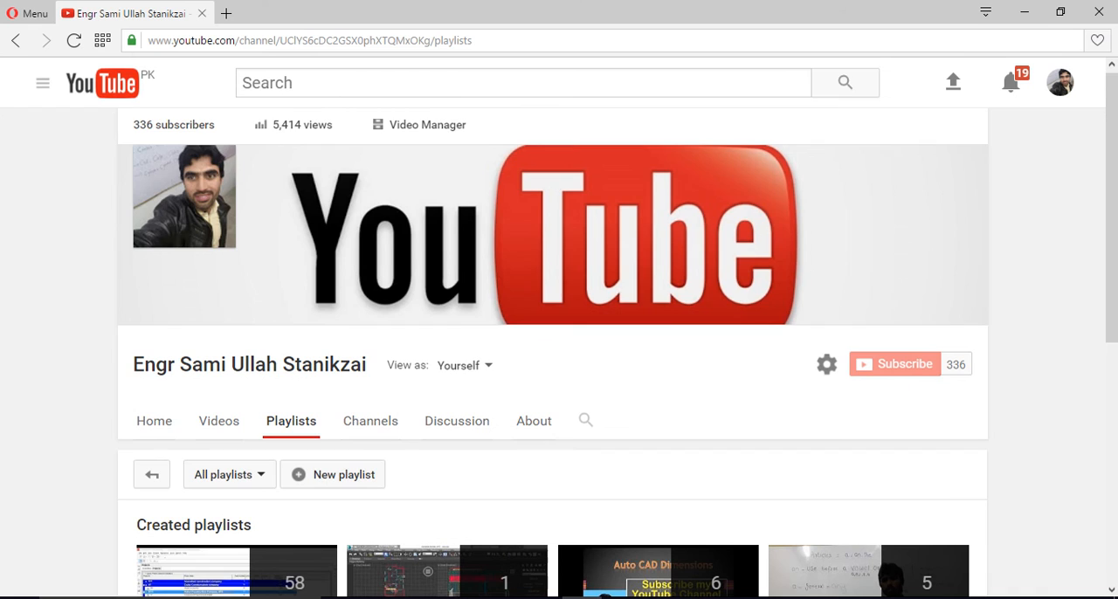
# - Scroll down the created playlists, such as Auto CAD and Civil 3D
pyautogui.scroll(-3)
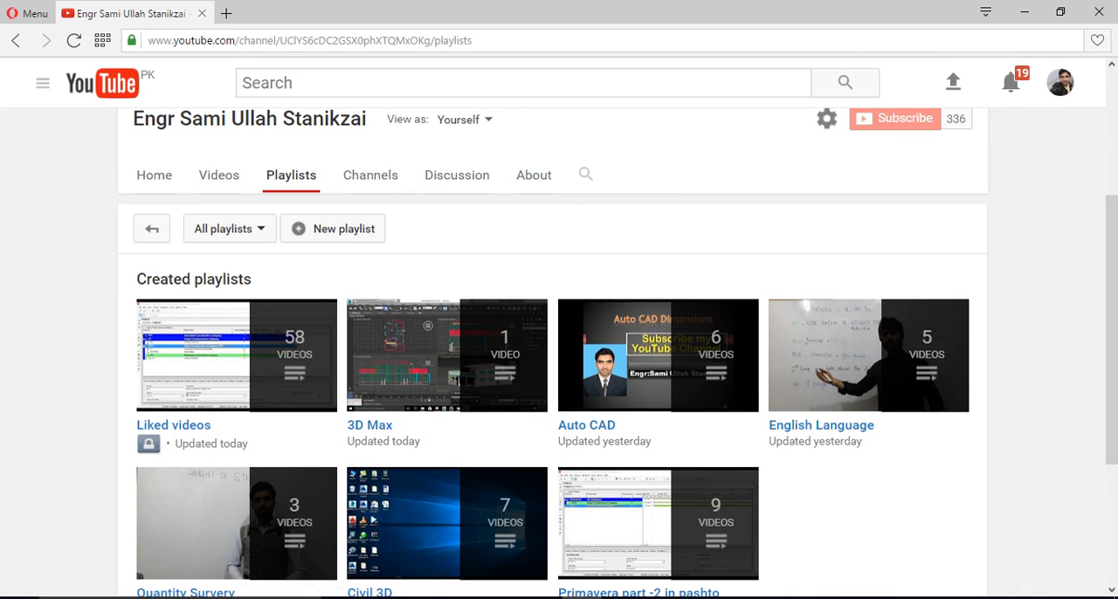
pyautogui.scroll(-3)
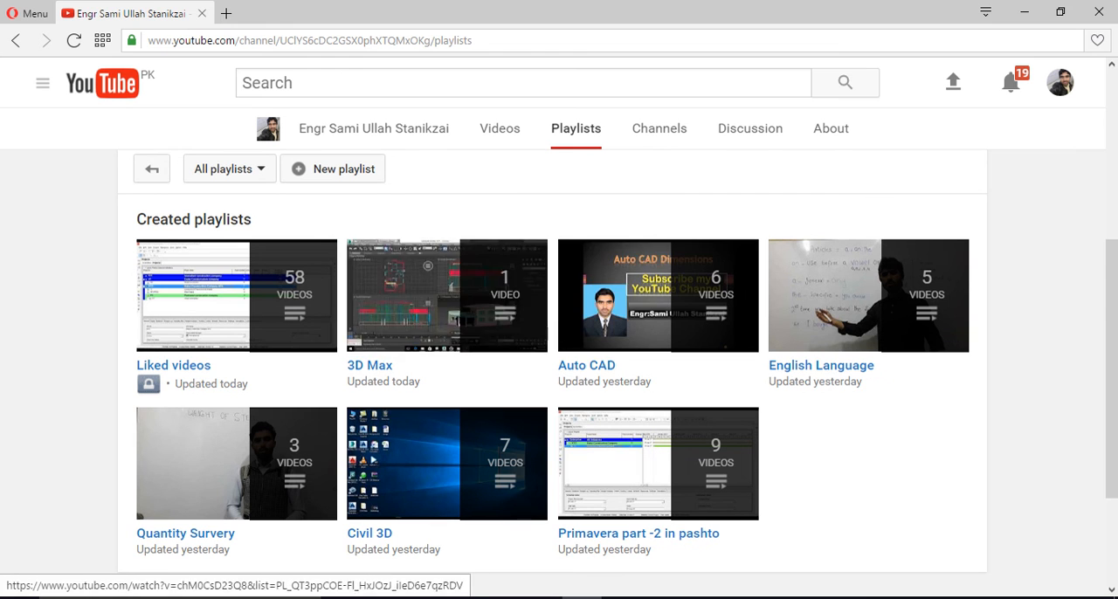
pyautogui.moveTo(869, 296)
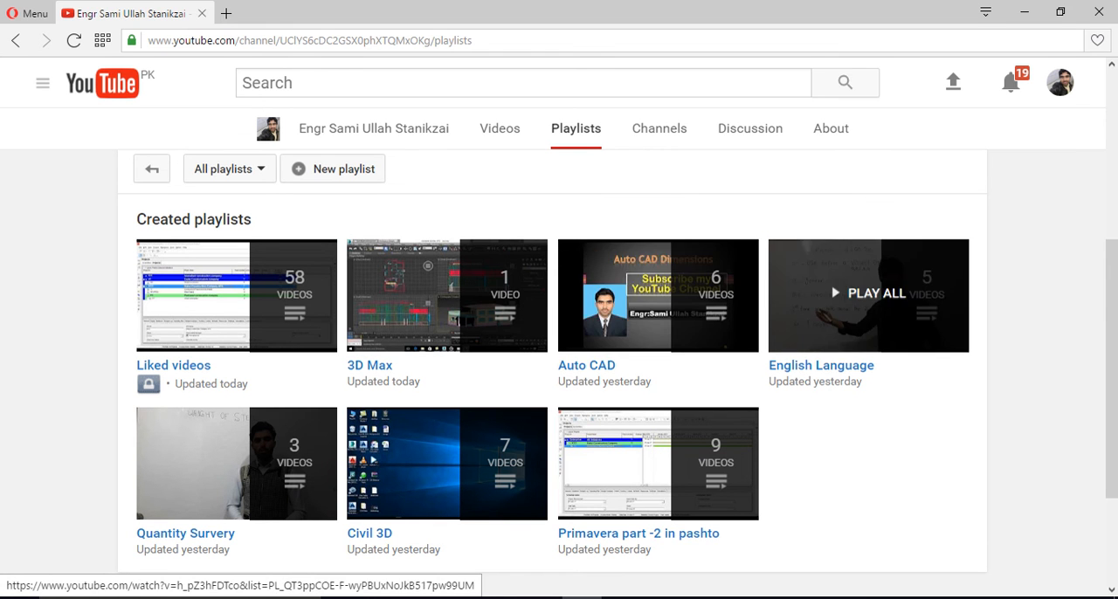
pyautogui.moveTo(446, 464)
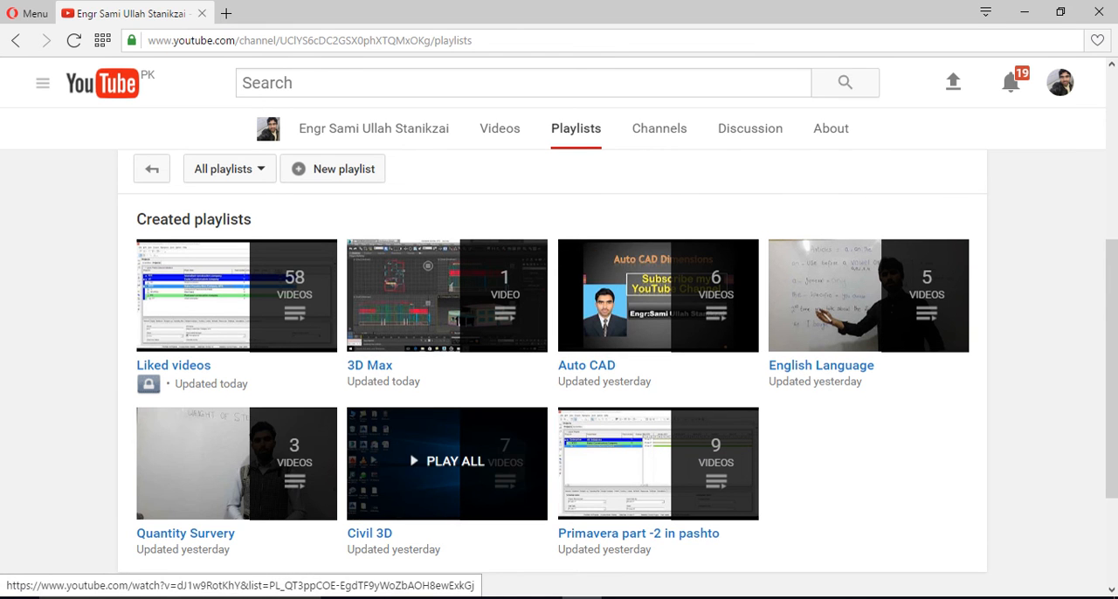